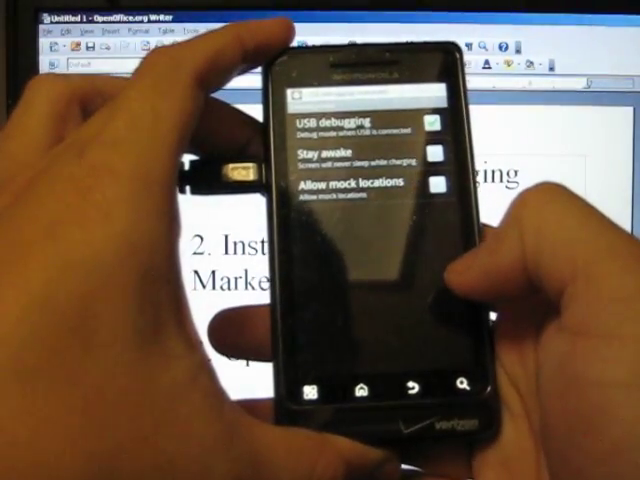
left_click(428, 122)
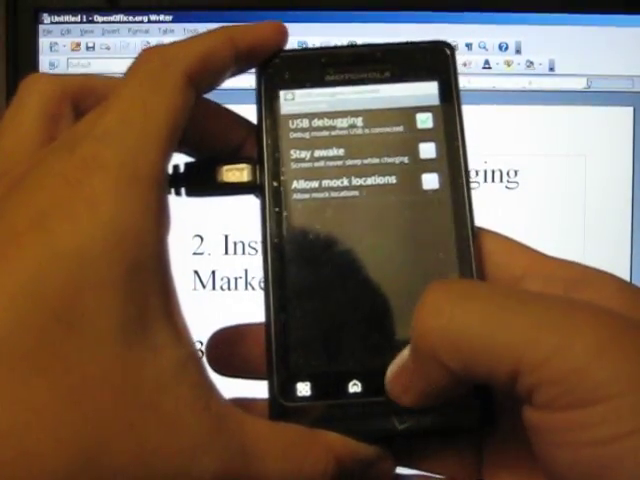